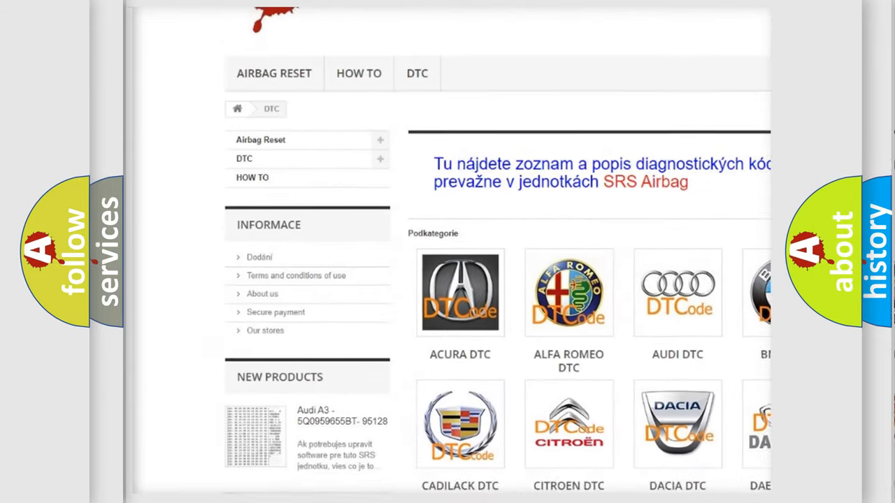
pyautogui.scroll(-3)
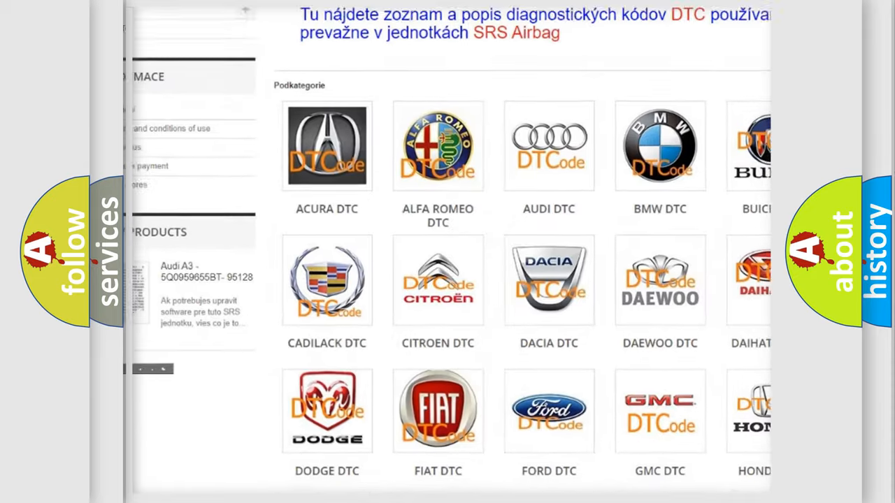
pyautogui.scroll(-3)
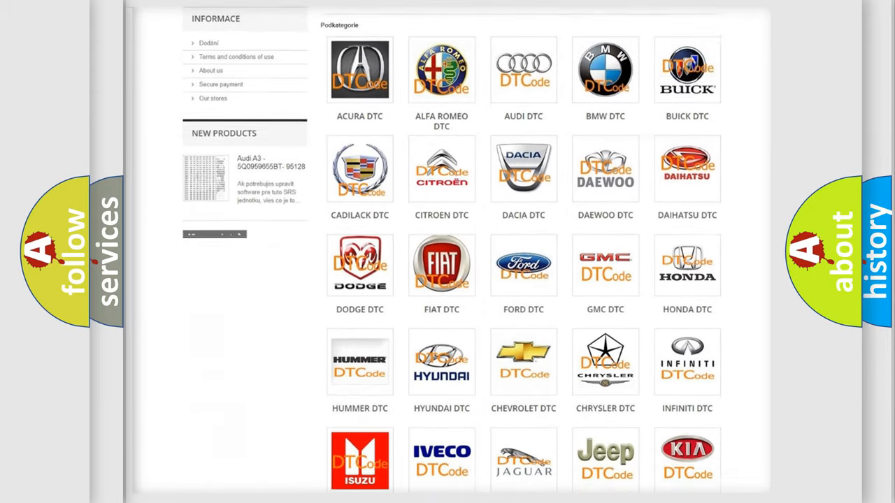
pyautogui.scroll(-3)
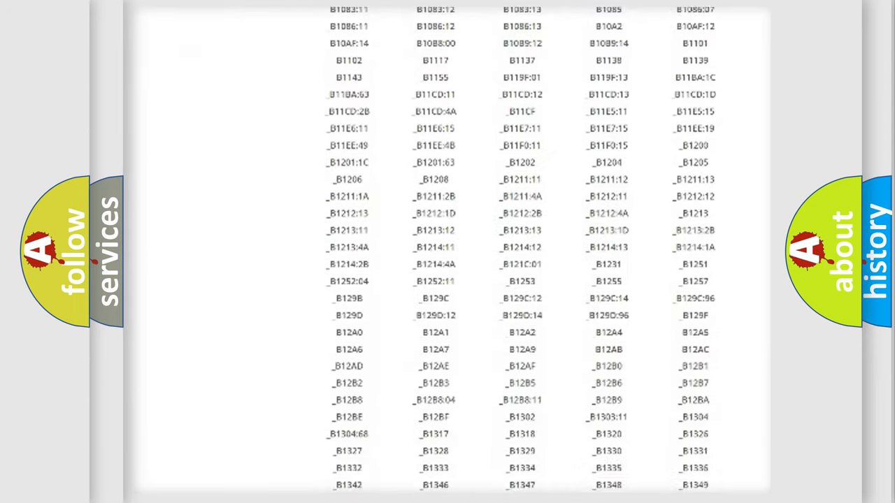
pyautogui.scroll(-3)
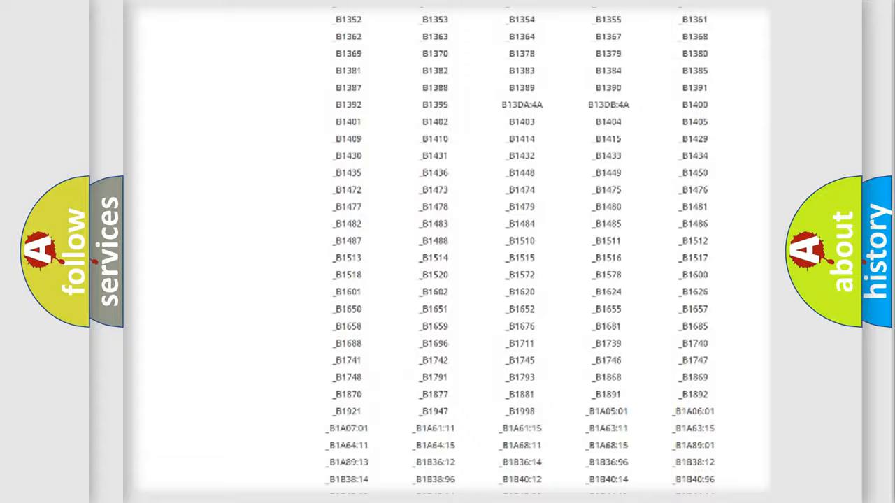